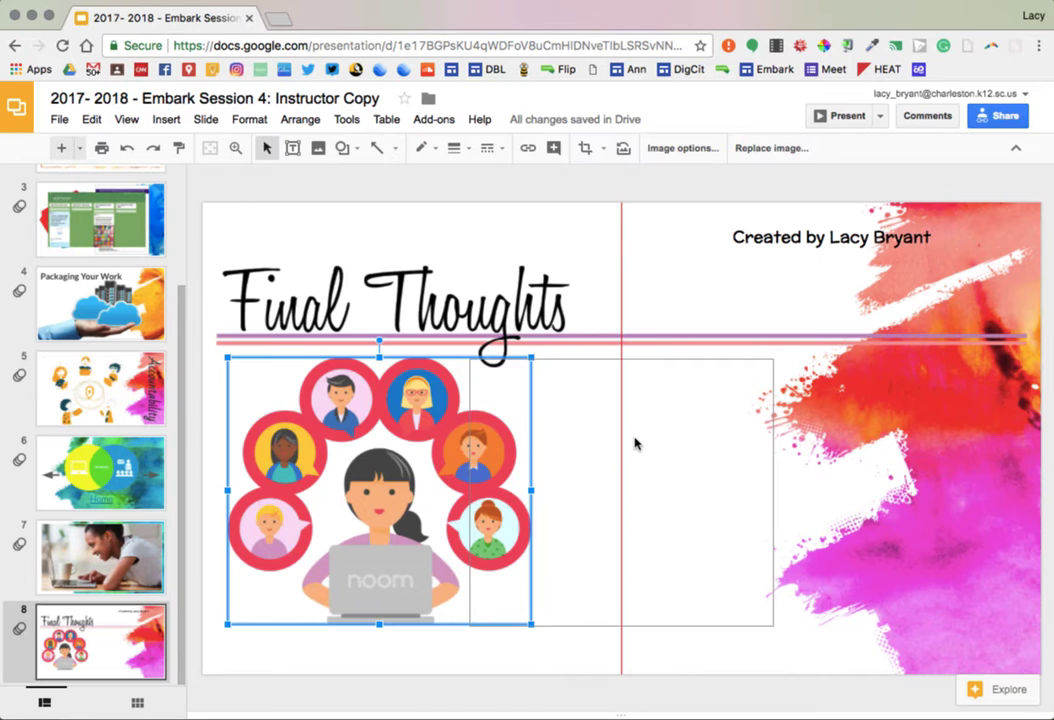
Step: Drag the people illustration from the left edge toward the slide centre along the red guides
left_click_drag(380, 490, 620, 490)
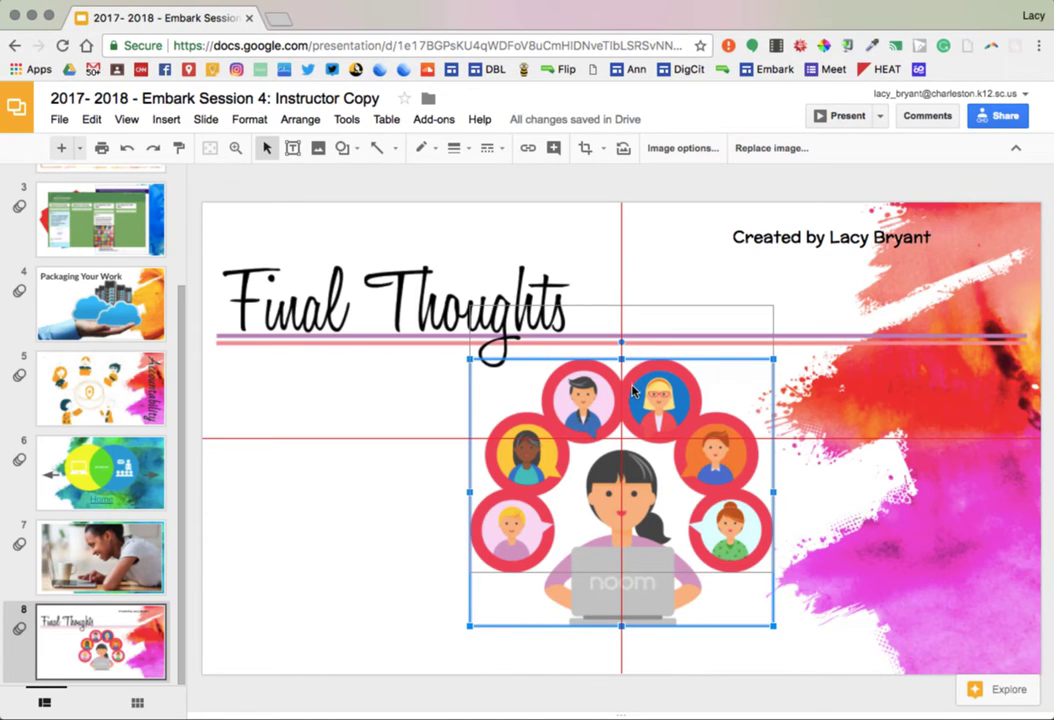
left_click_drag(620, 486, 620, 430)
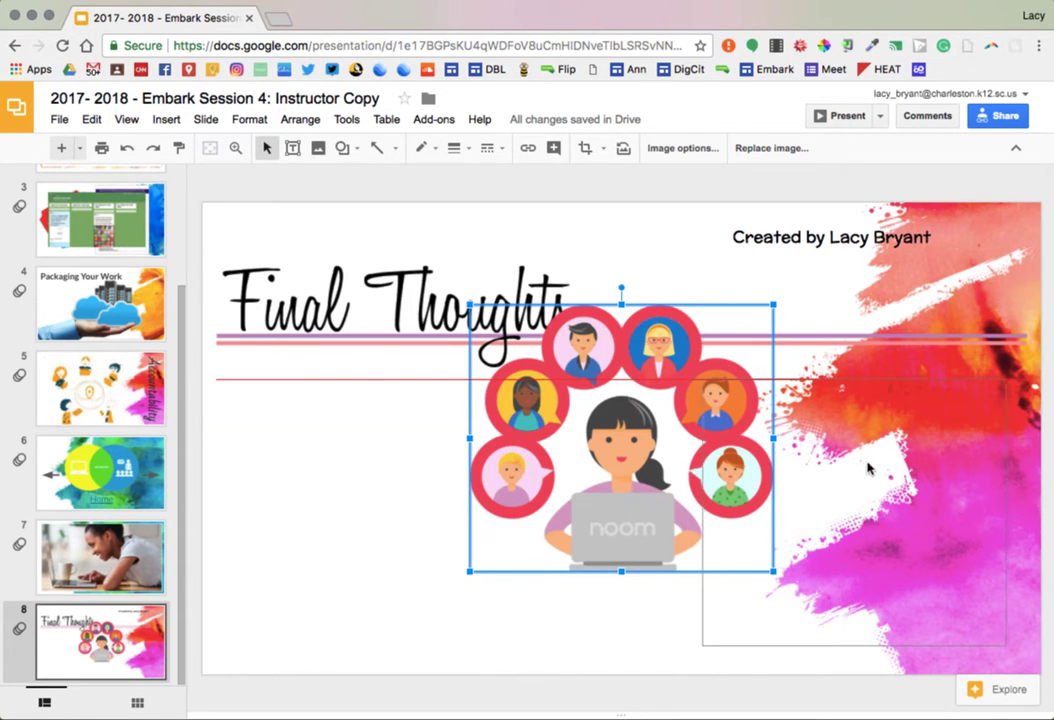
Step: Center the illustration horizontally via Center on page, then lower it just below the title
left_click_drag(620, 432, 876, 524)
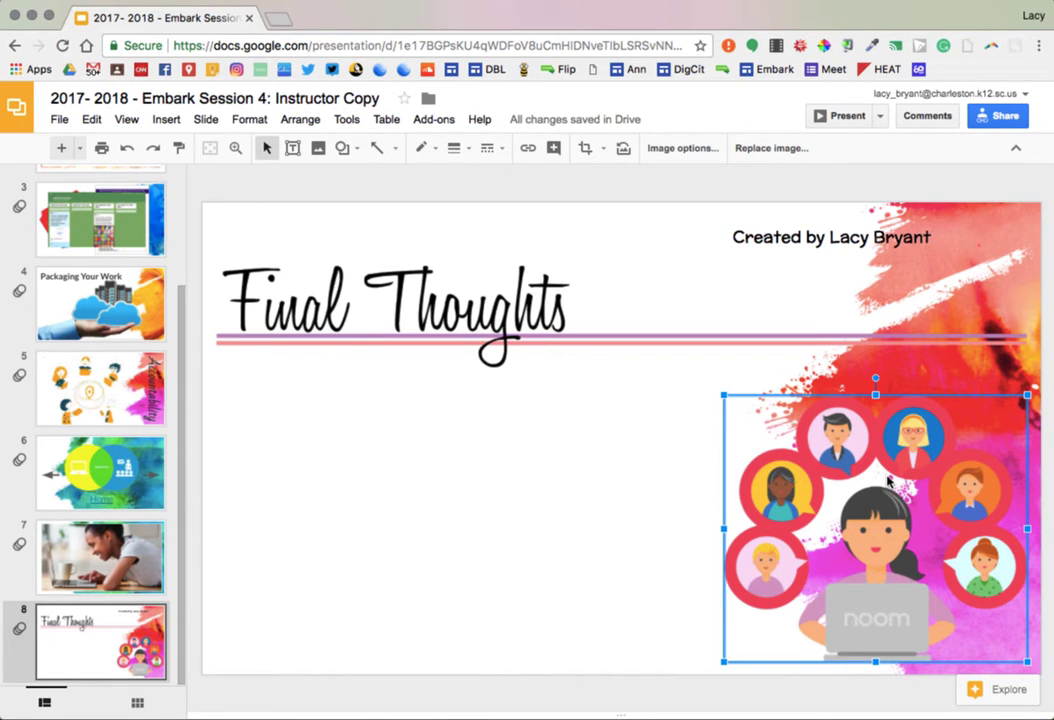
right_click(890, 482)
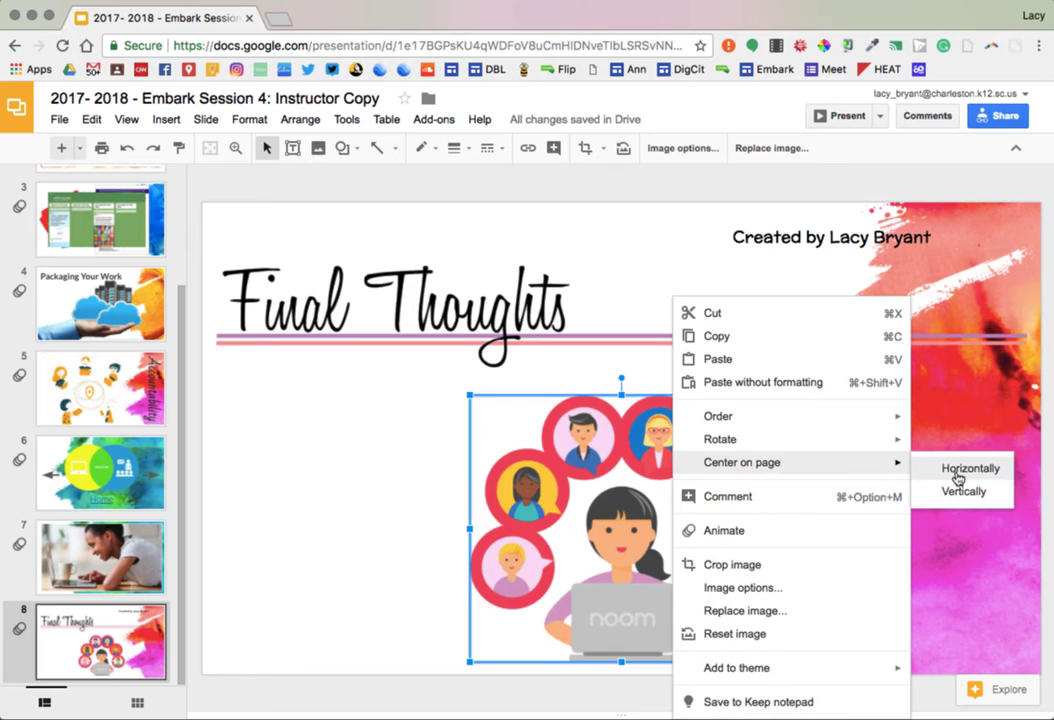
left_click(966, 468)
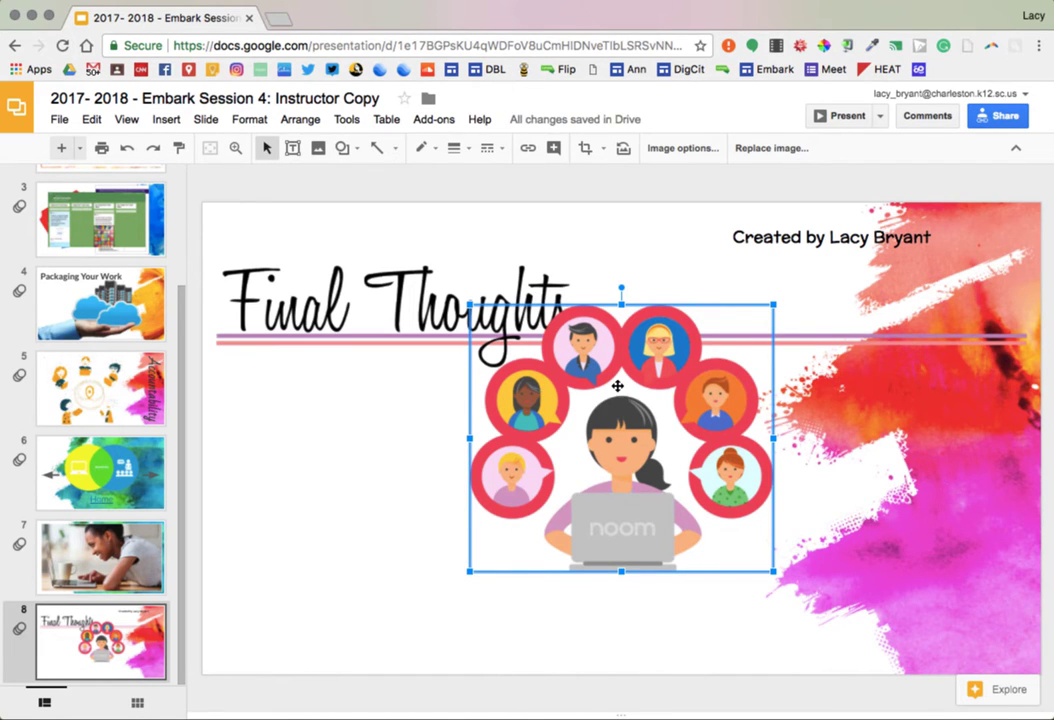
left_click_drag(618, 388, 618, 430)
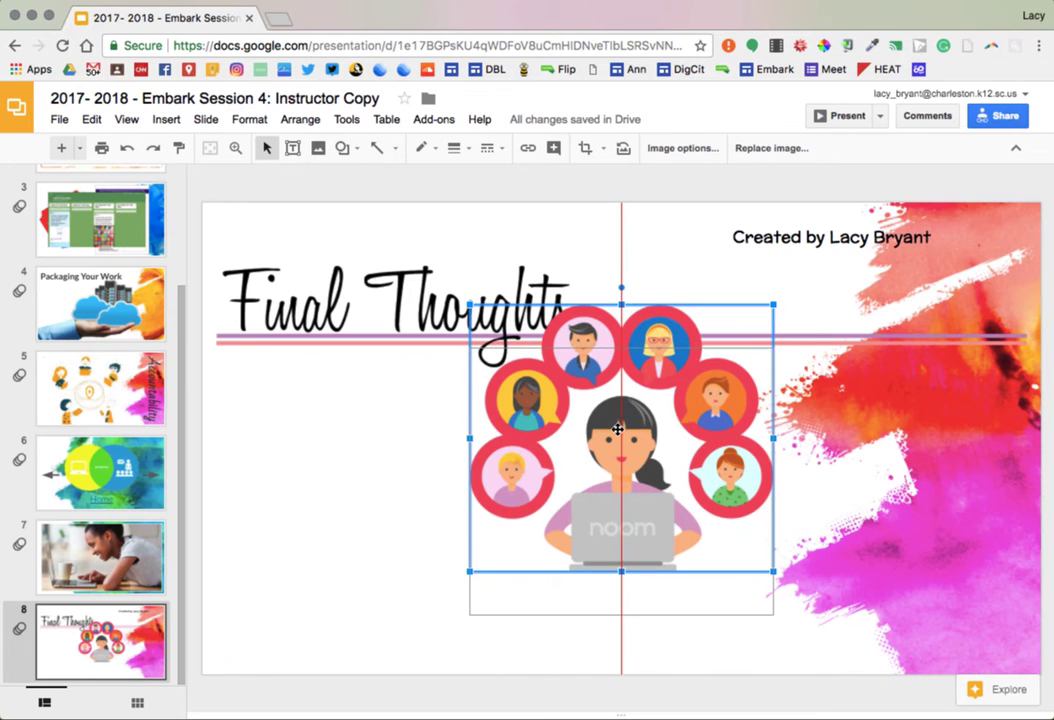
mouse_move(616, 468)
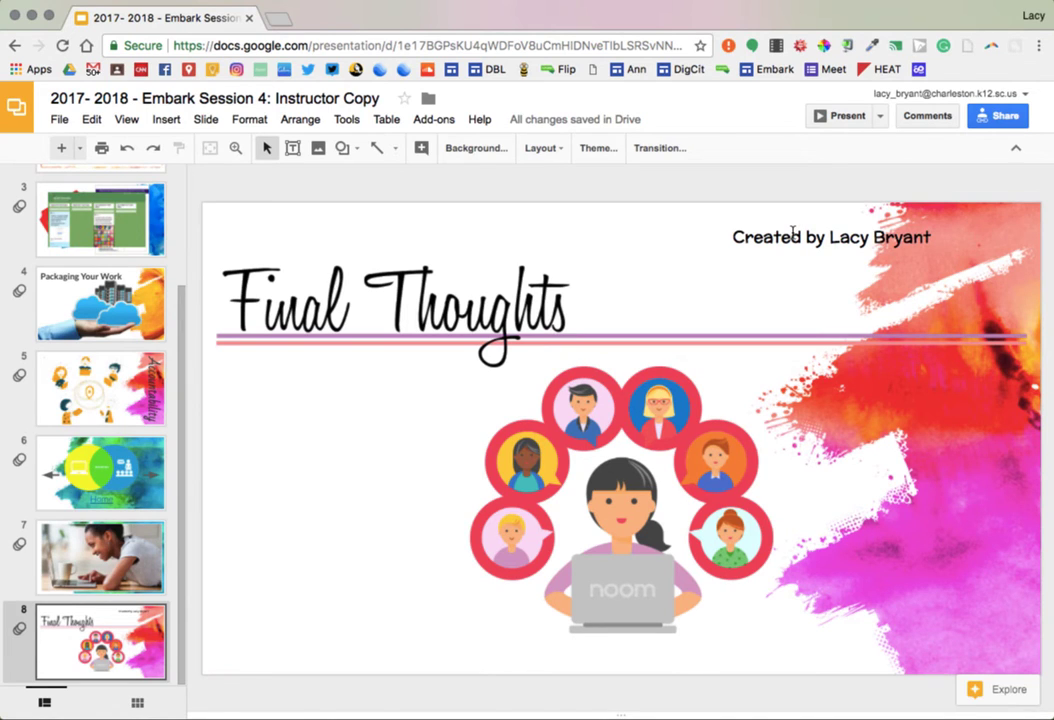
Step: Select the 'Created by Lacy Bryant' text box and try repositioning it near the illustration
left_click(830, 236)
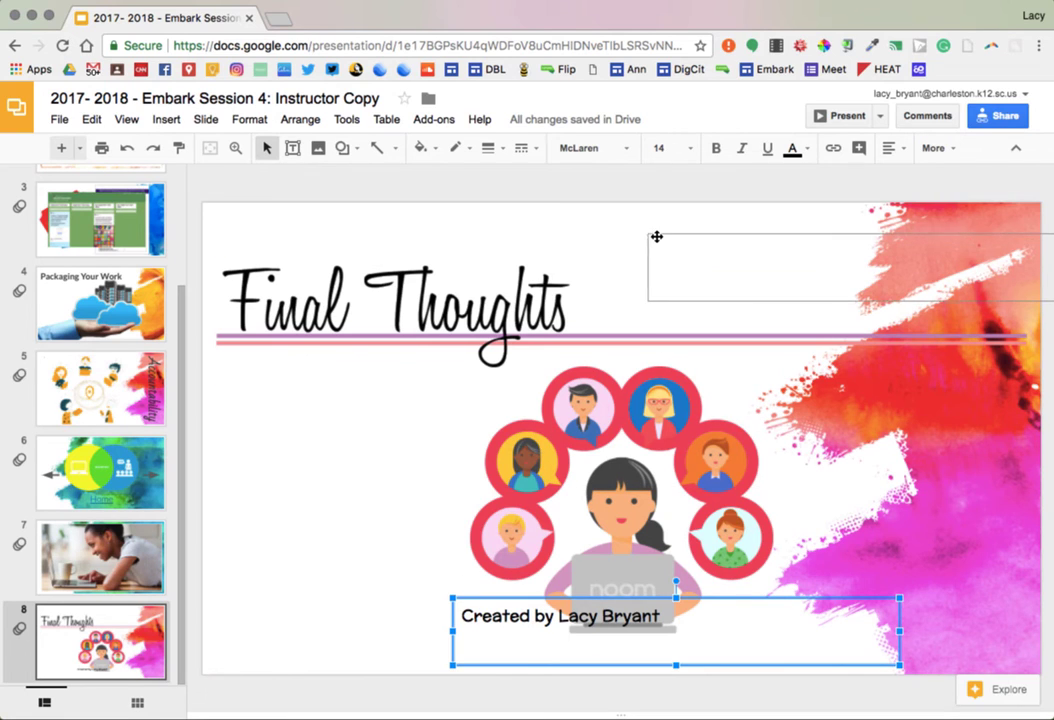
left_click_drag(676, 616, 792, 242)
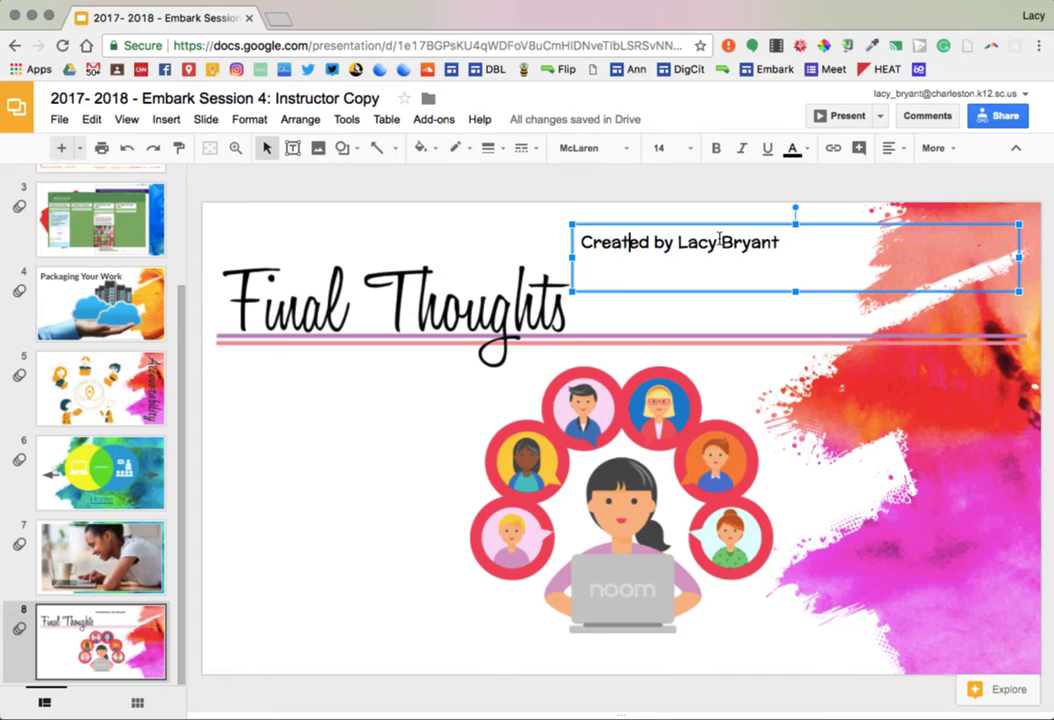
mouse_move(826, 224)
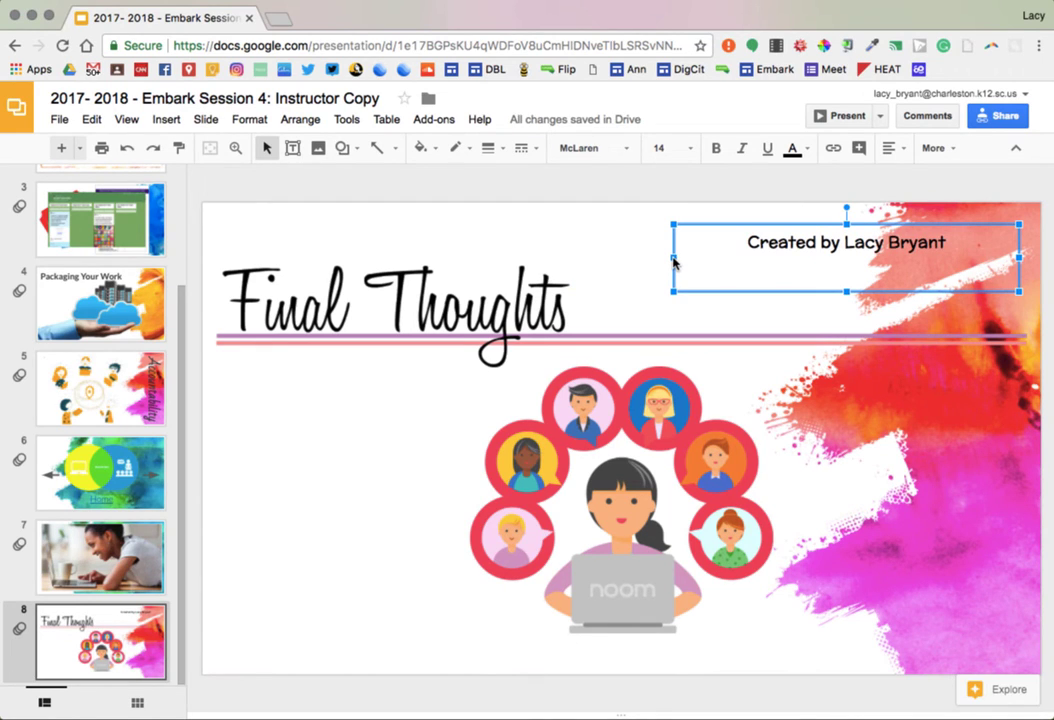
mouse_move(796, 230)
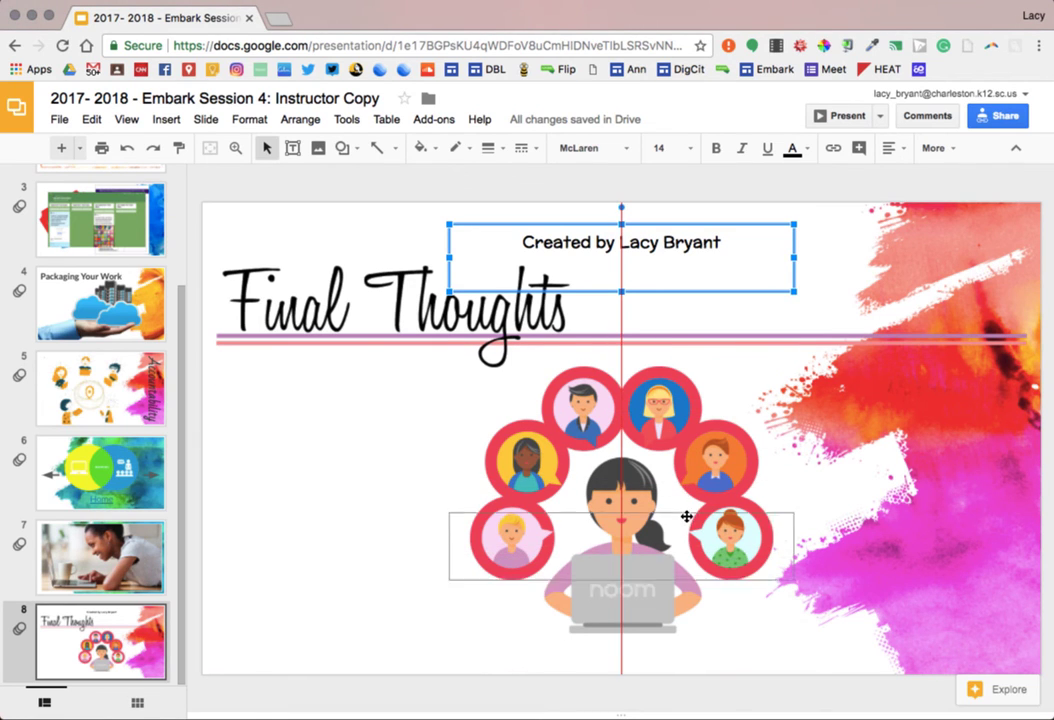
Step: Place the 'Created by Lacy Bryant' text on the centre guide beneath the illustration
left_click_drag(688, 516, 682, 598)
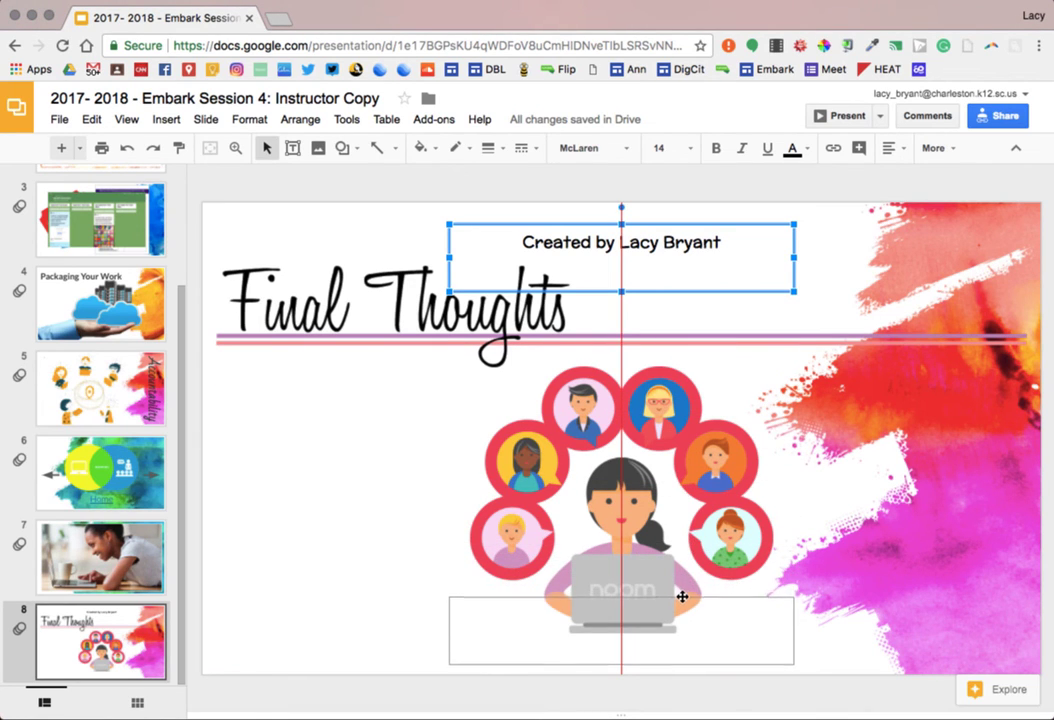
left_click_drag(620, 242, 620, 618)
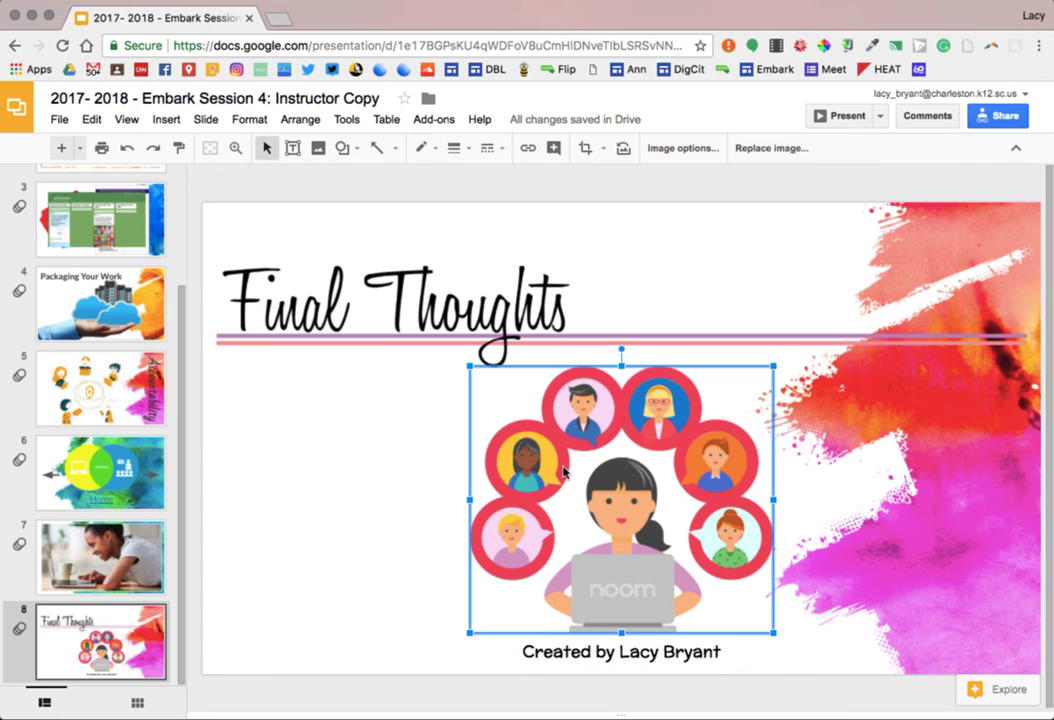
left_click(620, 652)
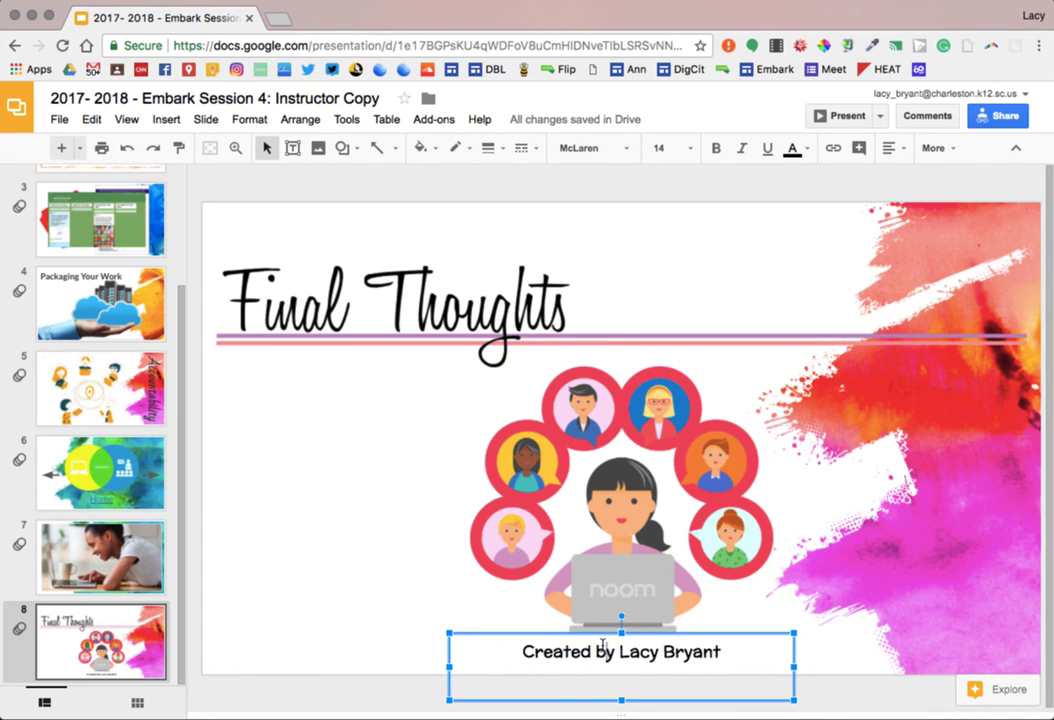
left_click(616, 500)
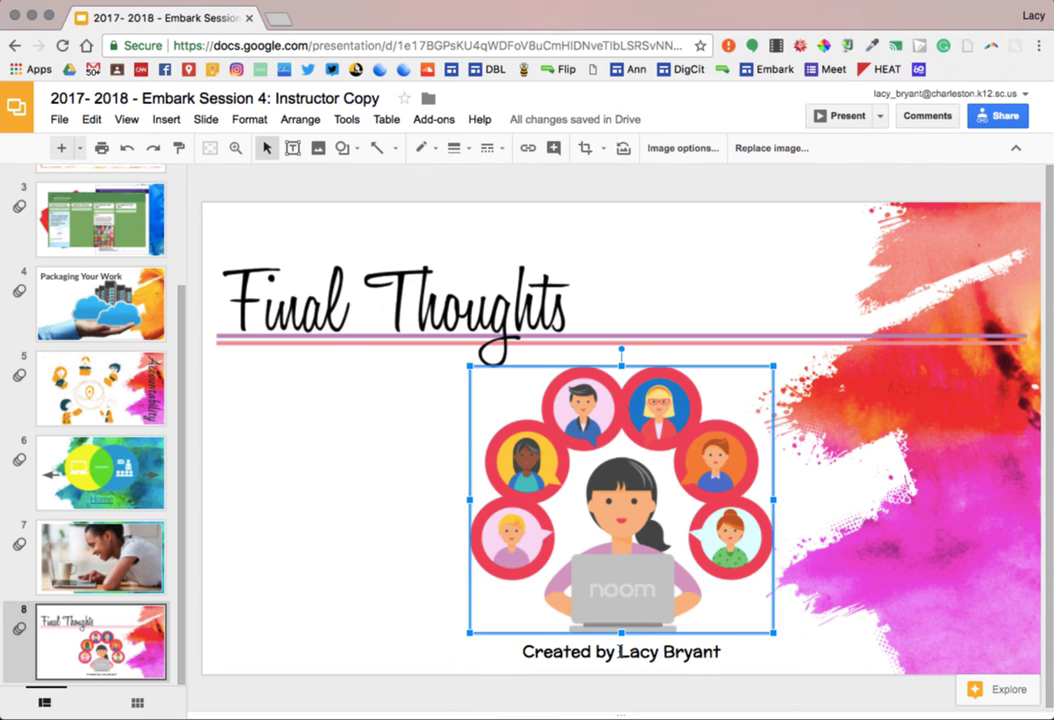